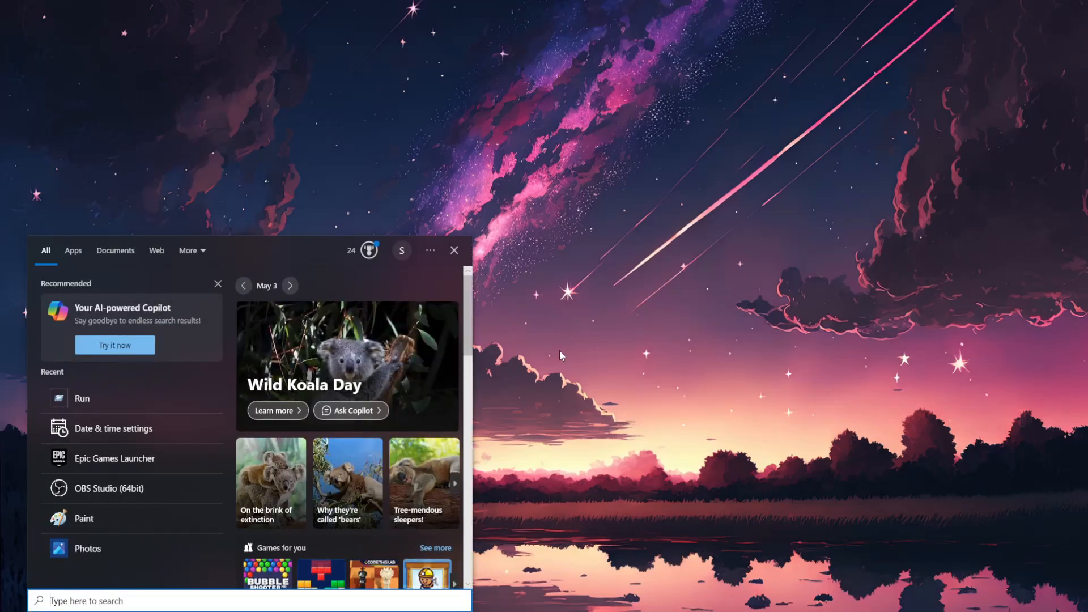
Search Windows for 'run' to bring up the Run dialog
{"action": "type", "text": "run"}
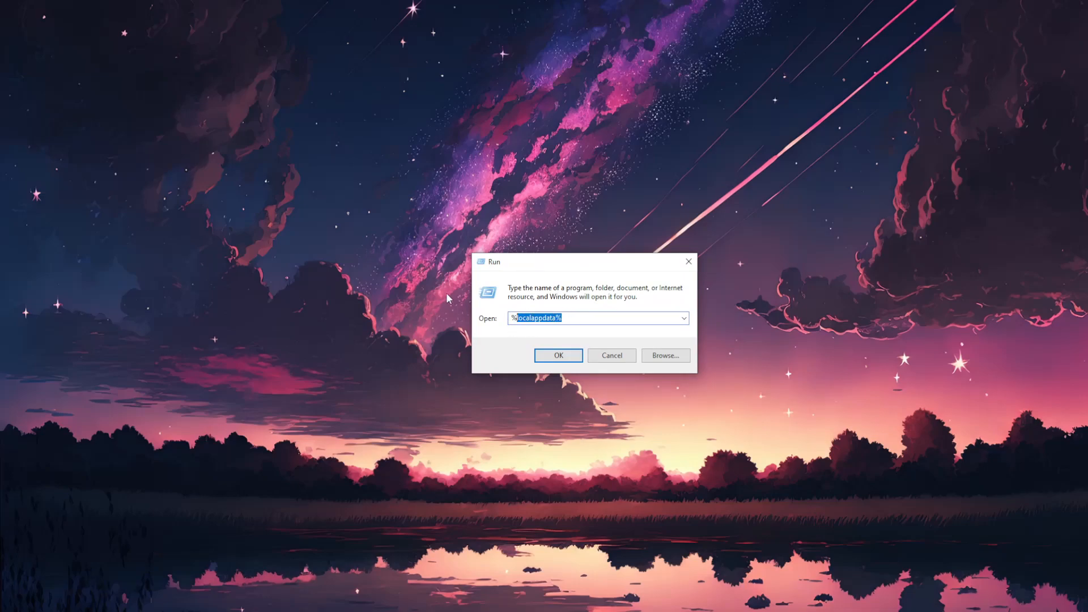
Run %localappdata% to open the AppData Local folder in File Explorer
{"action": "type", "text": "%l"}
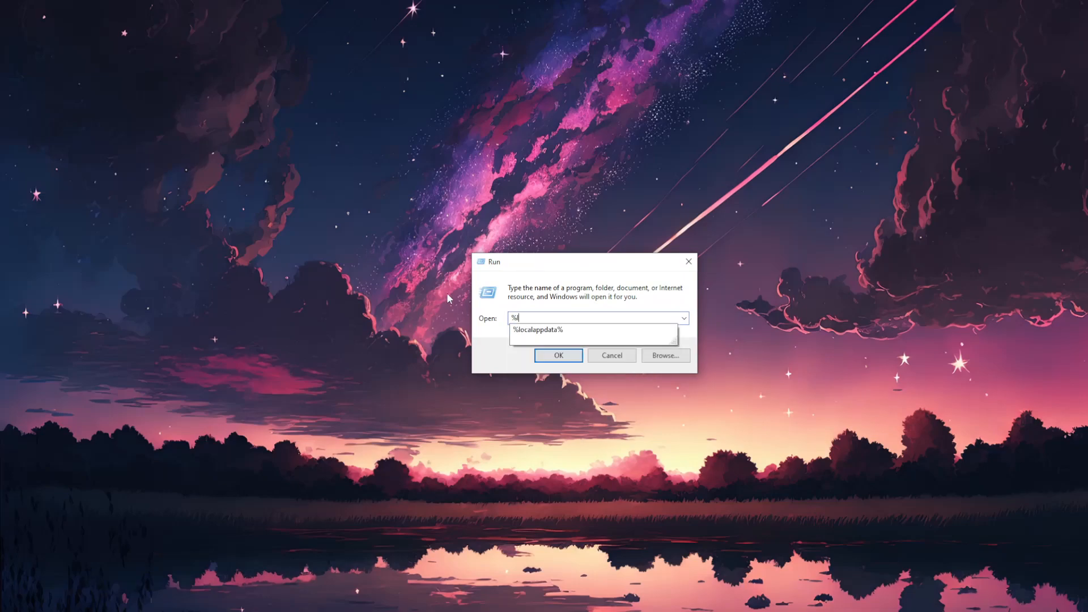
{"action": "type", "text": "localappdat"}
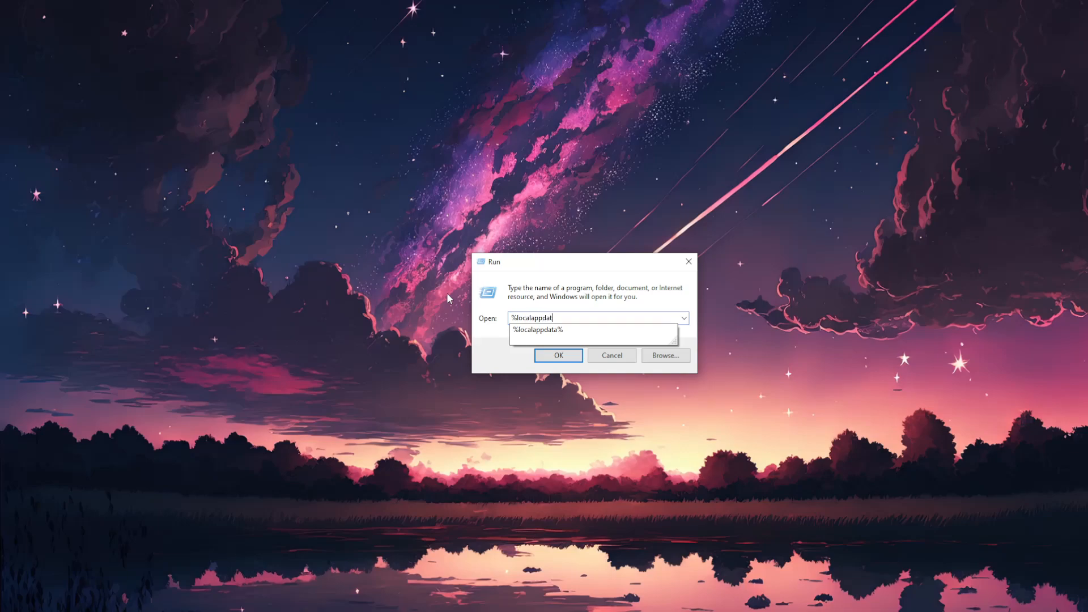
{"action": "left_click", "coordinate": [538, 330]}
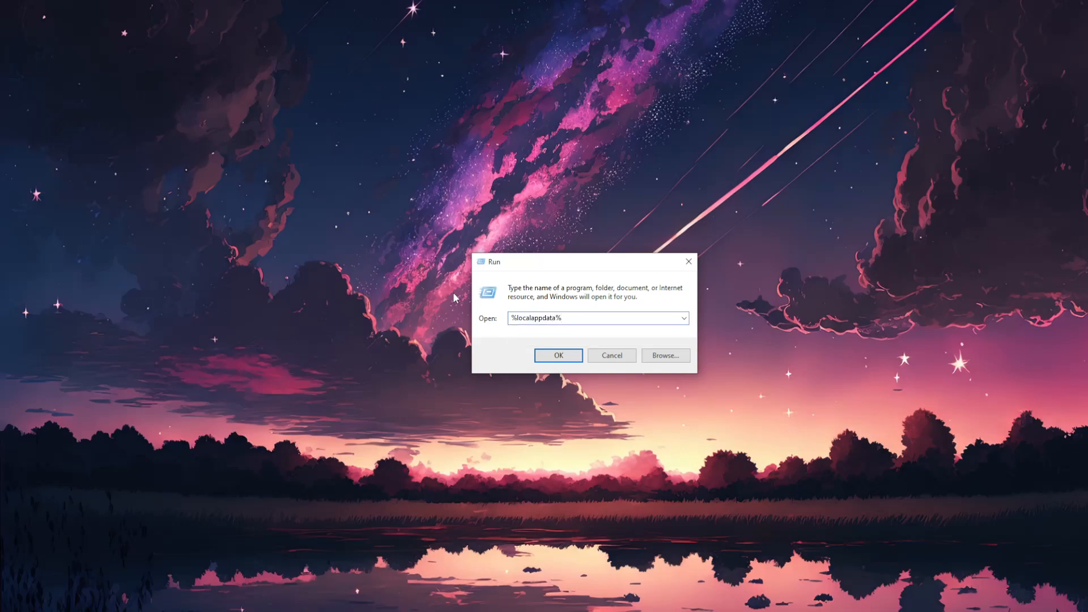
{"action": "left_click", "coordinate": [558, 355]}
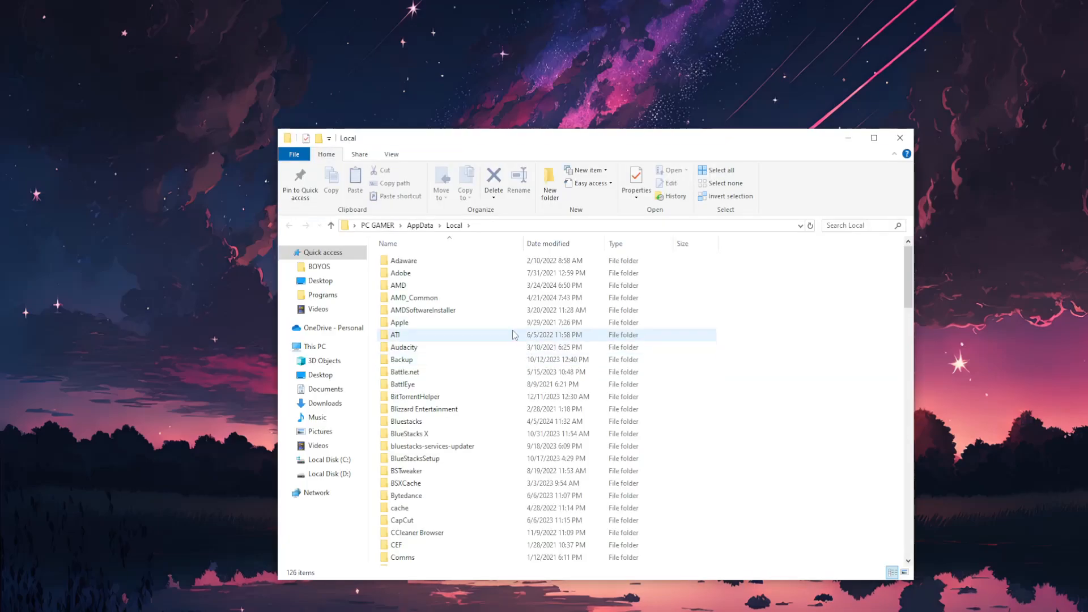
Navigate into EpicGamesLauncher > Saved and select the webcache_4430 folder
{"action": "left_click", "coordinate": [423, 310]}
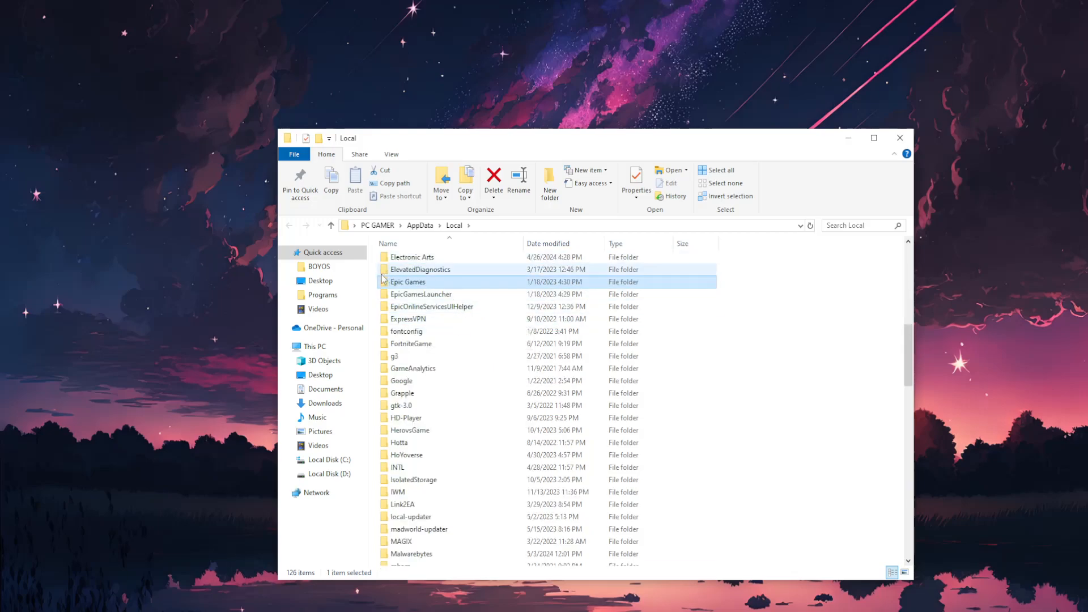
{"action": "mouse_move", "coordinate": [421, 296]}
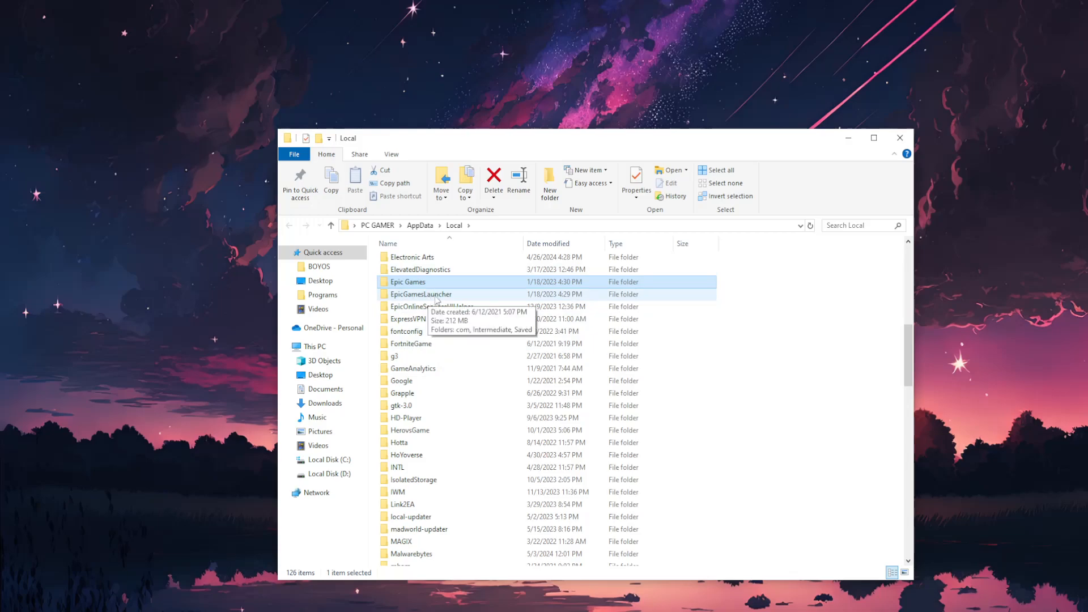
{"action": "double_click", "coordinate": [421, 294]}
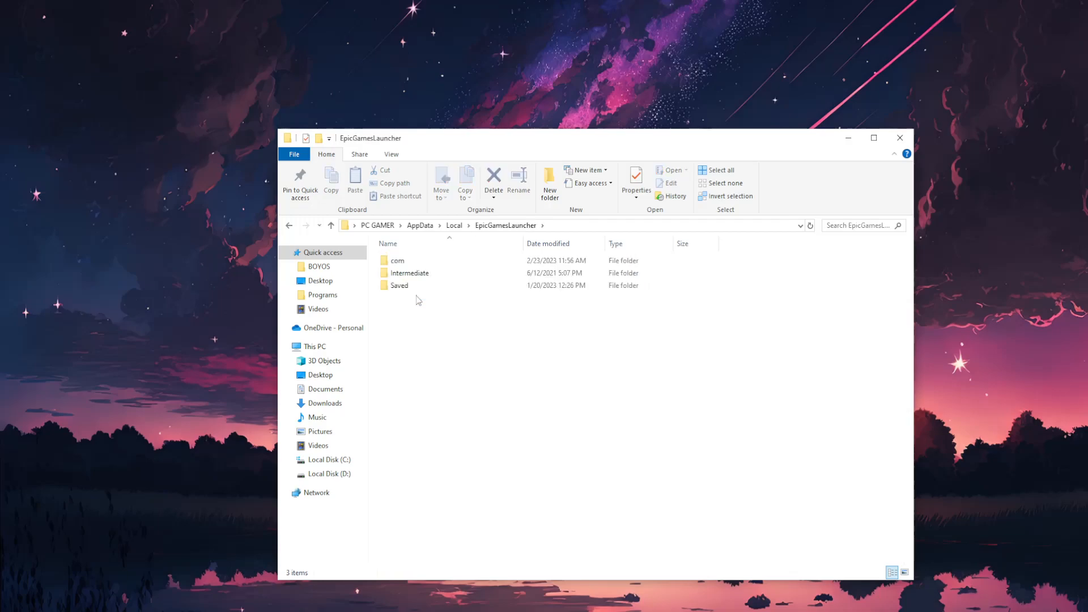
{"action": "double_click", "coordinate": [399, 286]}
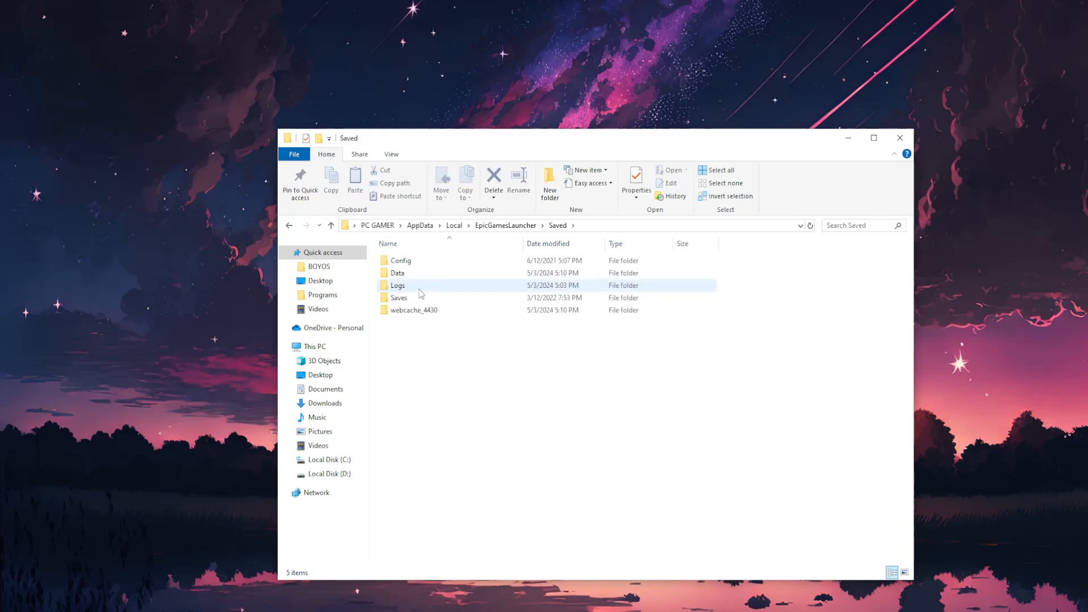
{"action": "mouse_move", "coordinate": [412, 315]}
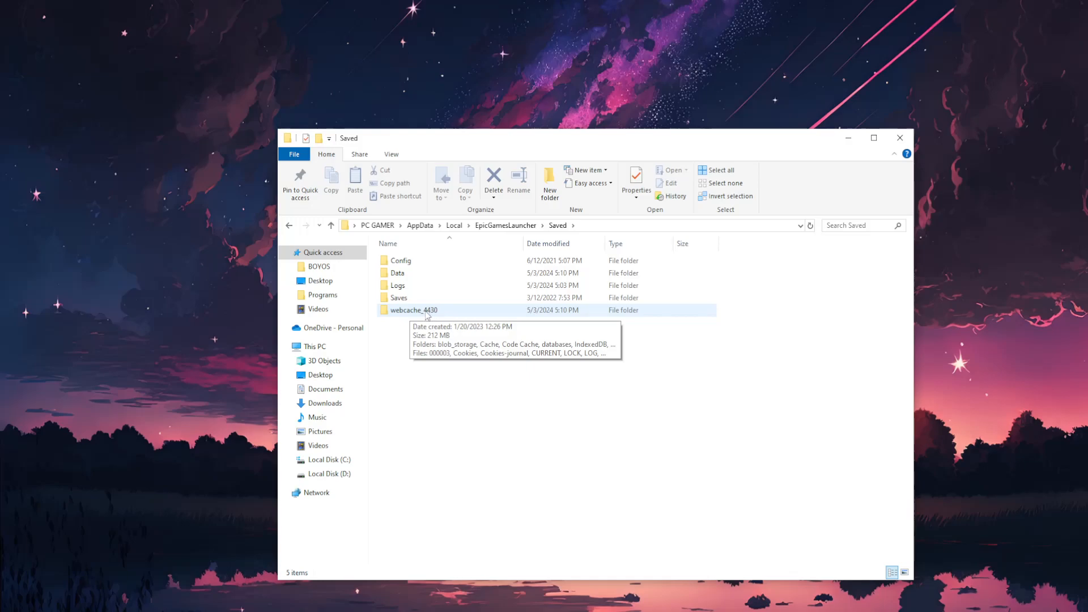
{"action": "left_click", "coordinate": [413, 310]}
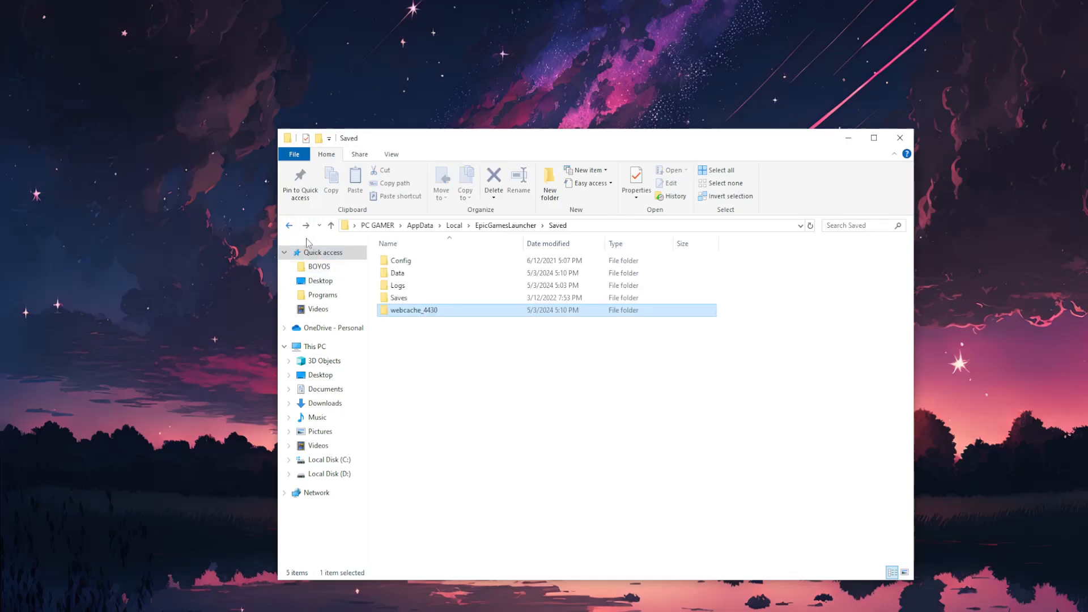
Delete webcache_4430 via its right-click menu
{"action": "right_click", "coordinate": [409, 311]}
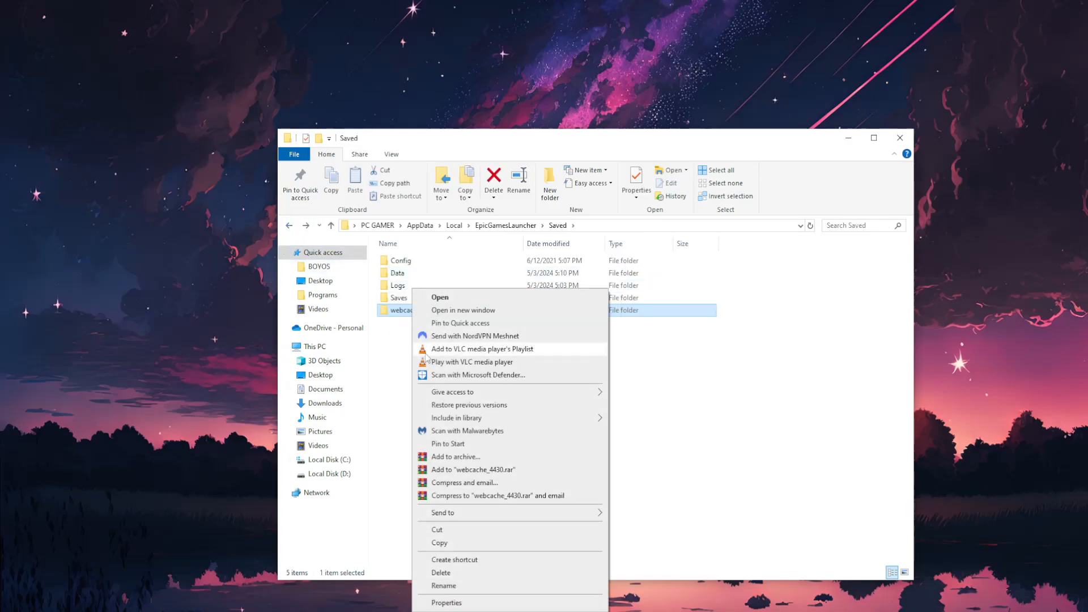
{"action": "left_click", "coordinate": [444, 572]}
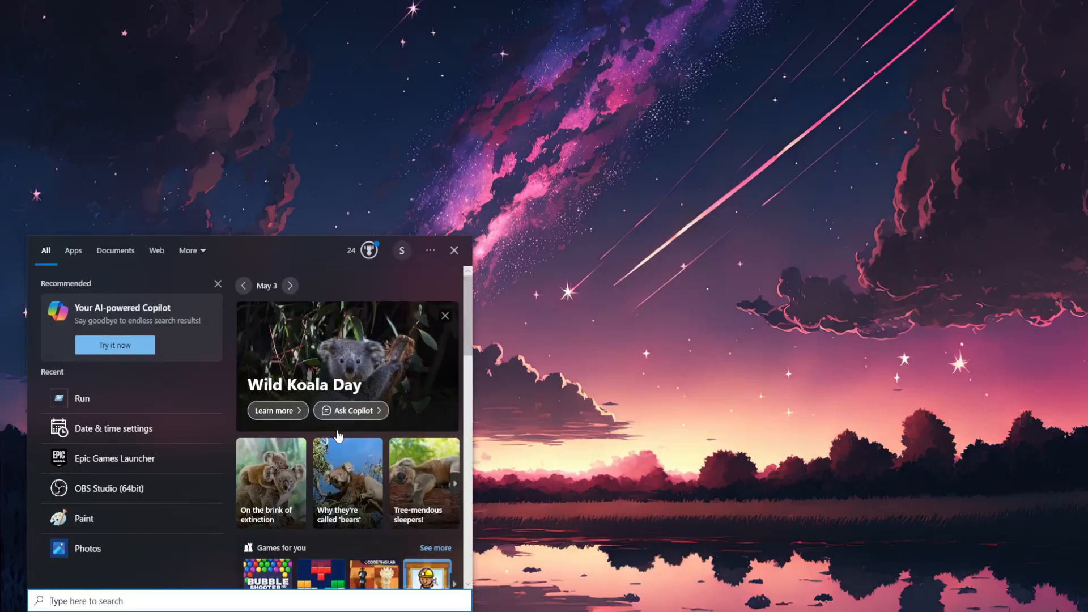
Search 'epic' and open Epic Games Launcher's file location in Start Menu Programs
{"action": "type", "text": "epic"}
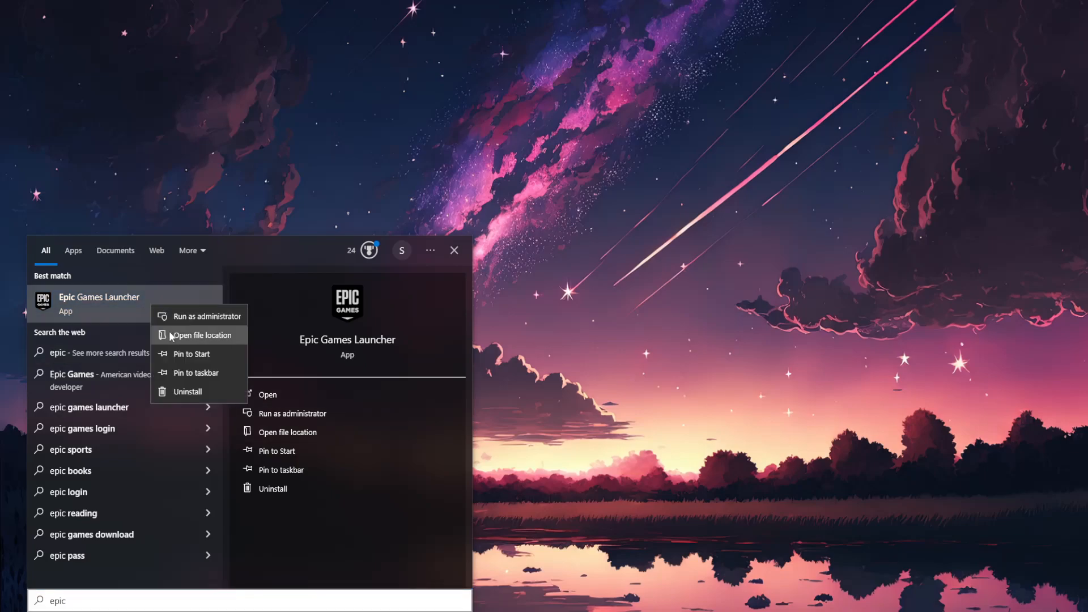
{"action": "left_click", "coordinate": [201, 335]}
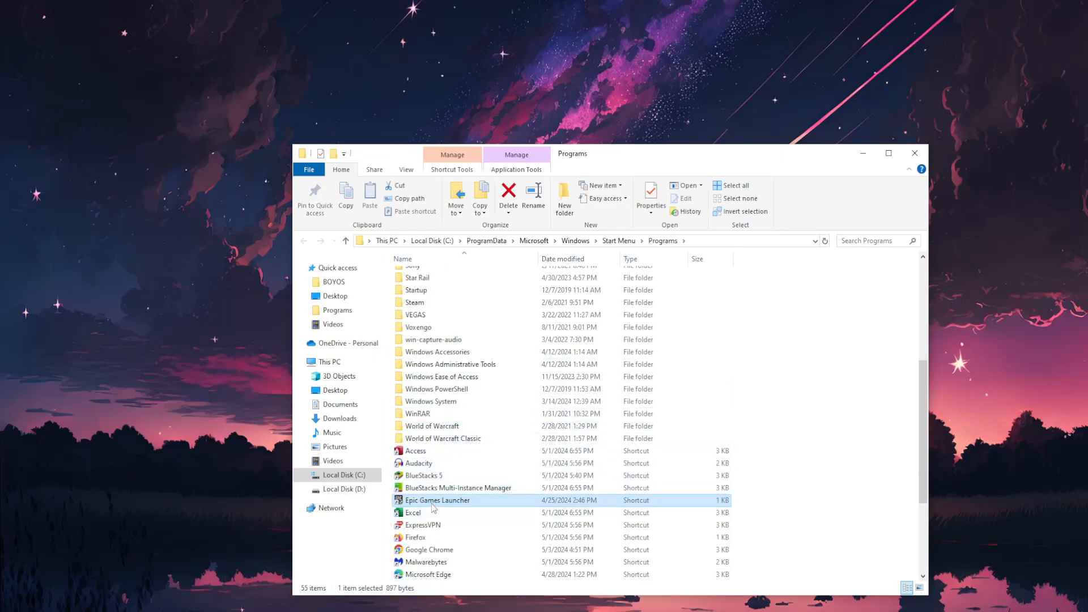
Open the Properties dialog of the Epic Games Launcher shortcut
{"action": "right_click", "coordinate": [437, 501]}
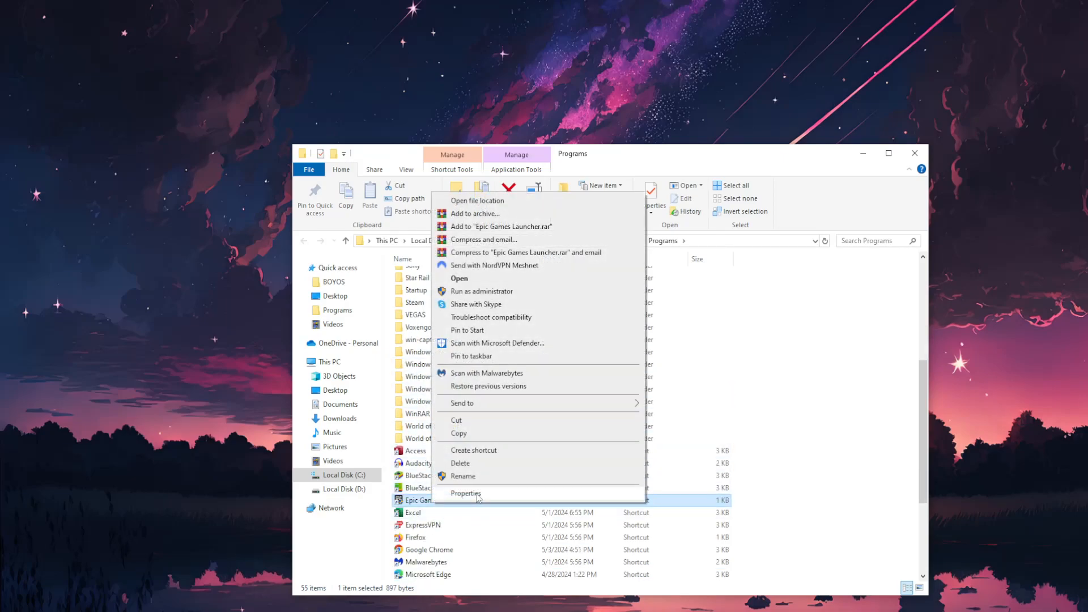
{"action": "left_click", "coordinate": [466, 493]}
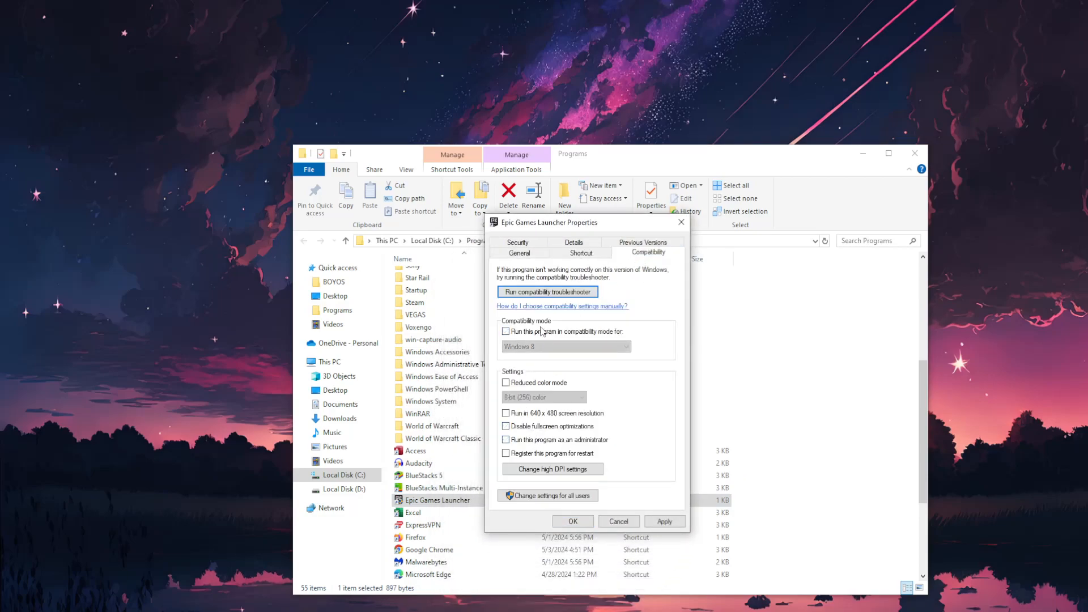
Enable Windows 8 compatibility mode, disable fullscreen optimizations, run as administrator, and confirm
{"action": "left_click", "coordinate": [505, 332]}
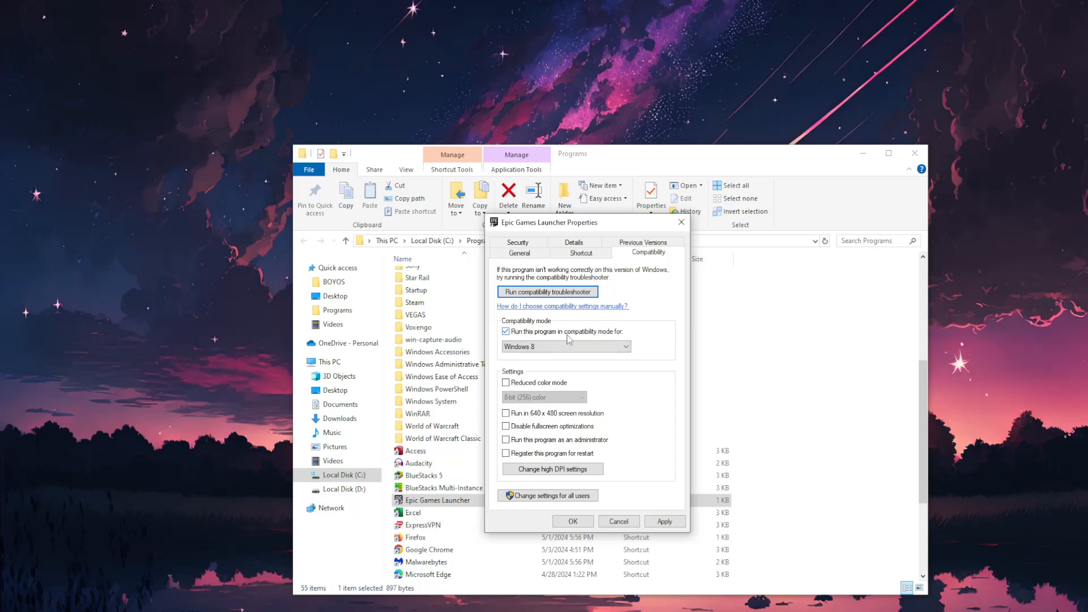
{"action": "left_click", "coordinate": [505, 426]}
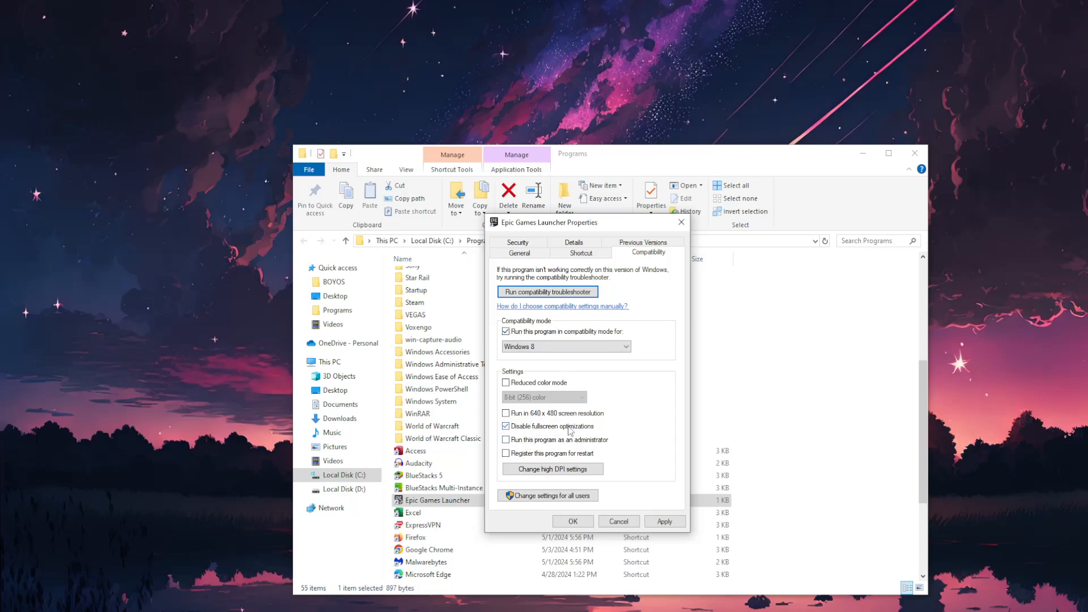
{"action": "left_click", "coordinate": [506, 440]}
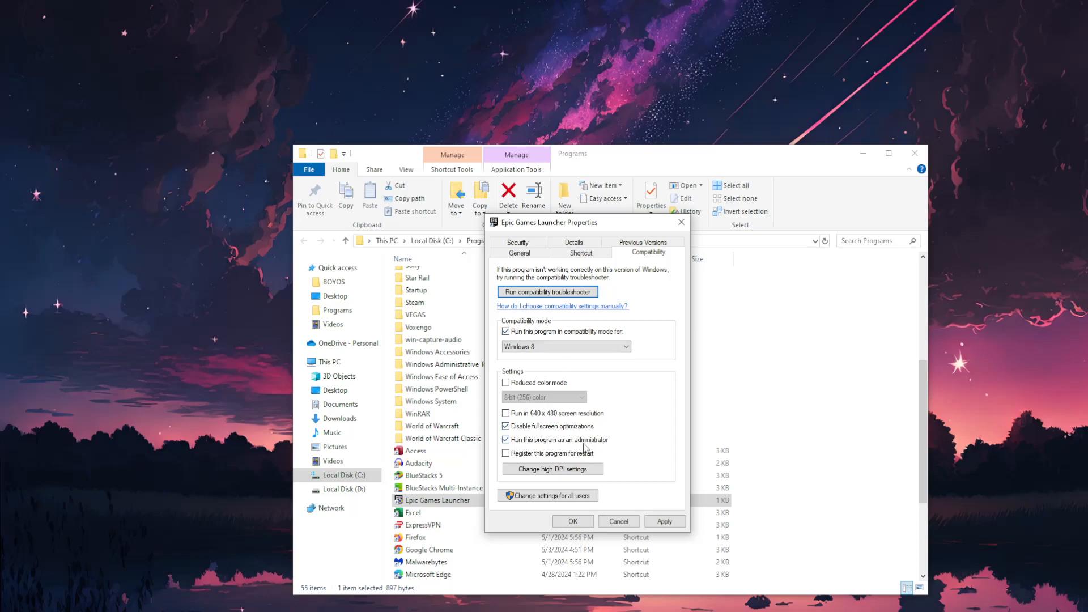
{"action": "left_click", "coordinate": [619, 521]}
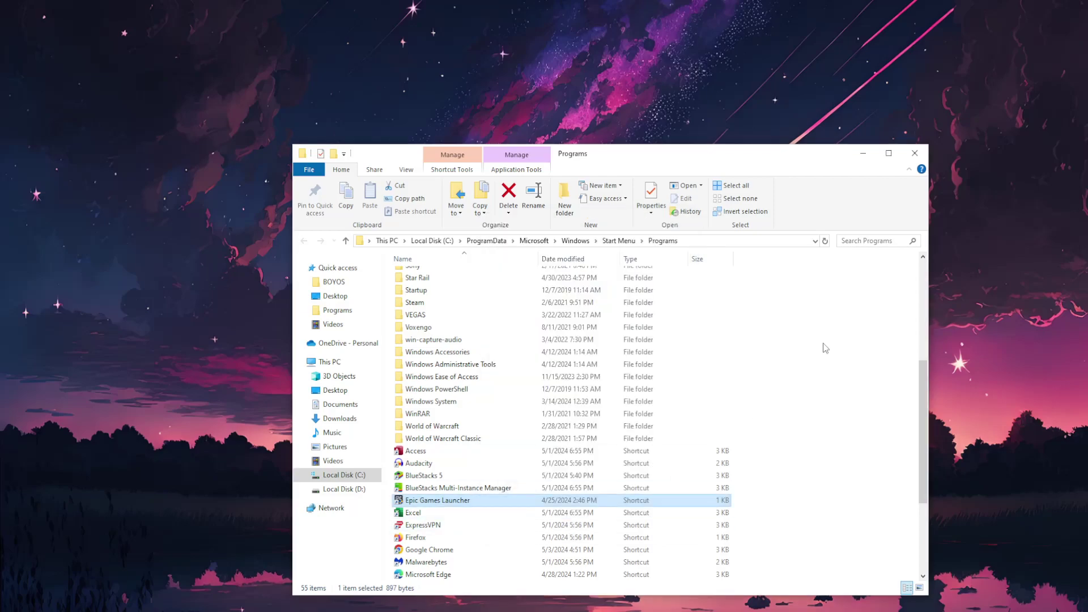